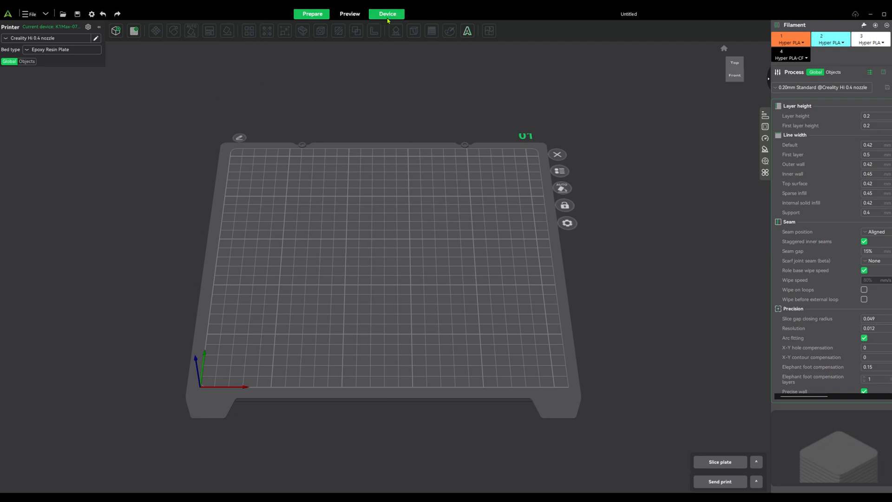
# Show the device list and switch the Add Device dialog to a Creality printer type.
pyautogui.click(387, 14)
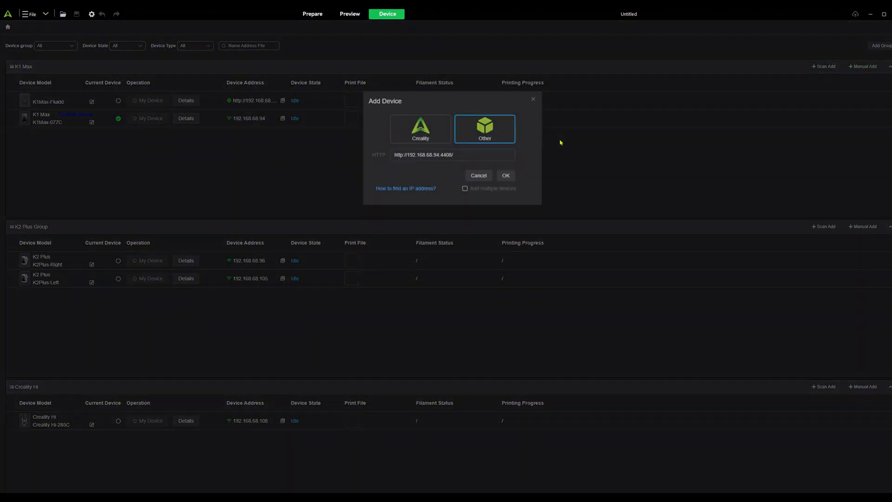
pyautogui.click(421, 129)
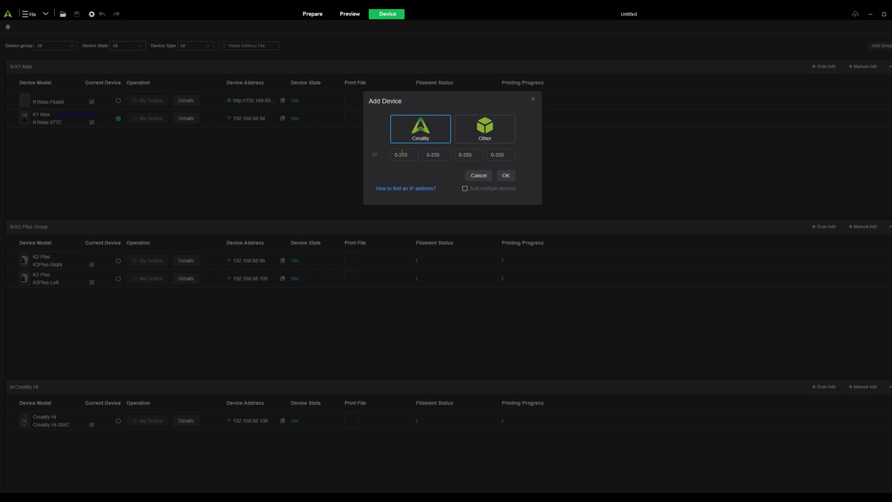
pyautogui.moveTo(522, 167)
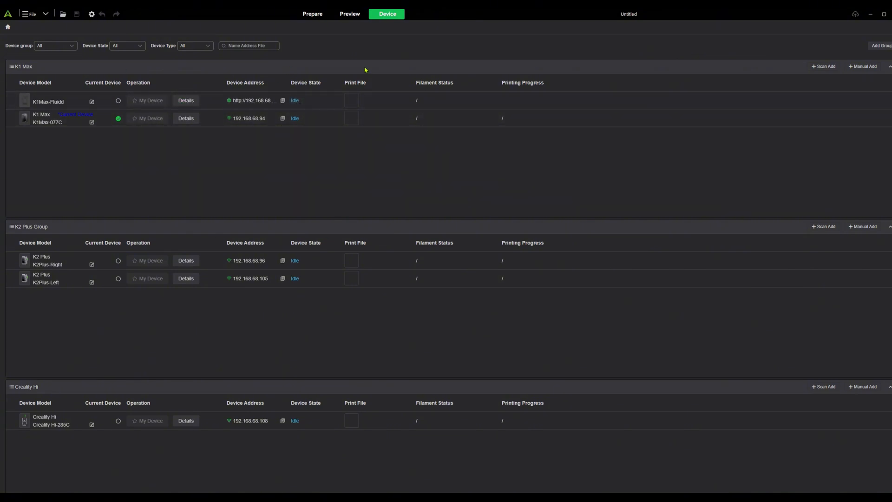
pyautogui.moveTo(144, 89)
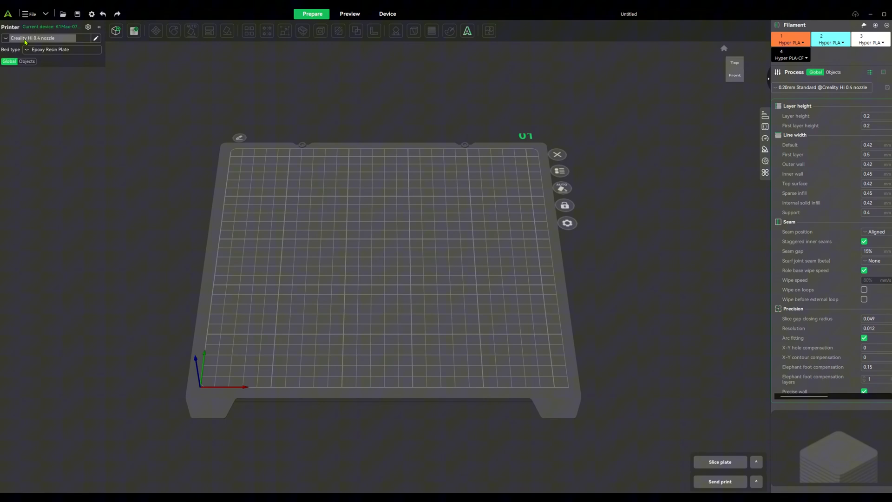
# Make Creality Hi the current device, check the Prepare workspace, and return to devices.
pyautogui.click(387, 14)
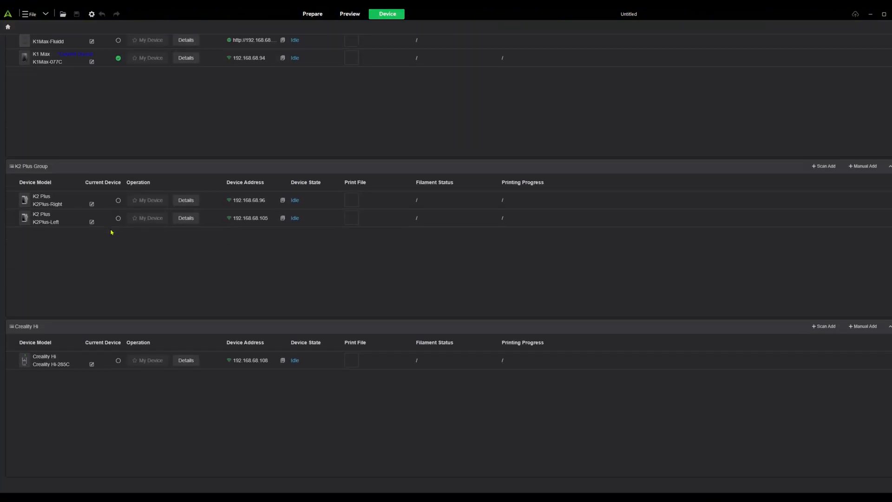
pyautogui.click(118, 362)
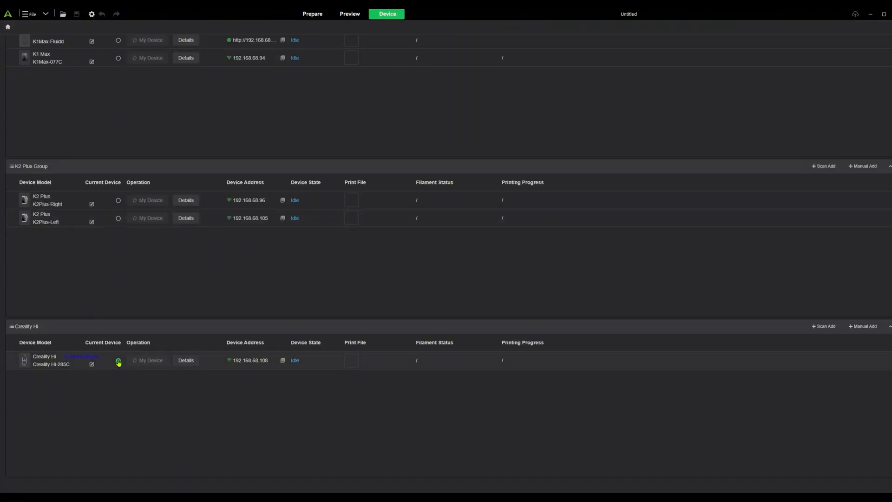
pyautogui.click(312, 14)
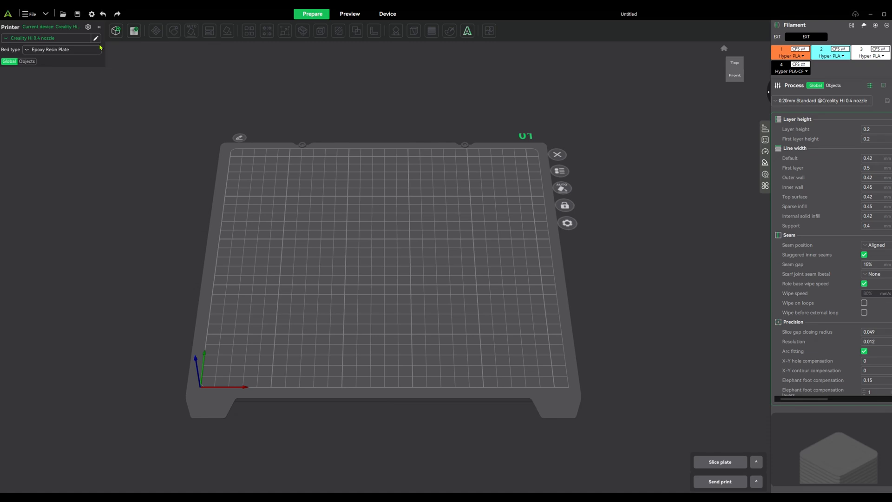
pyautogui.click(386, 14)
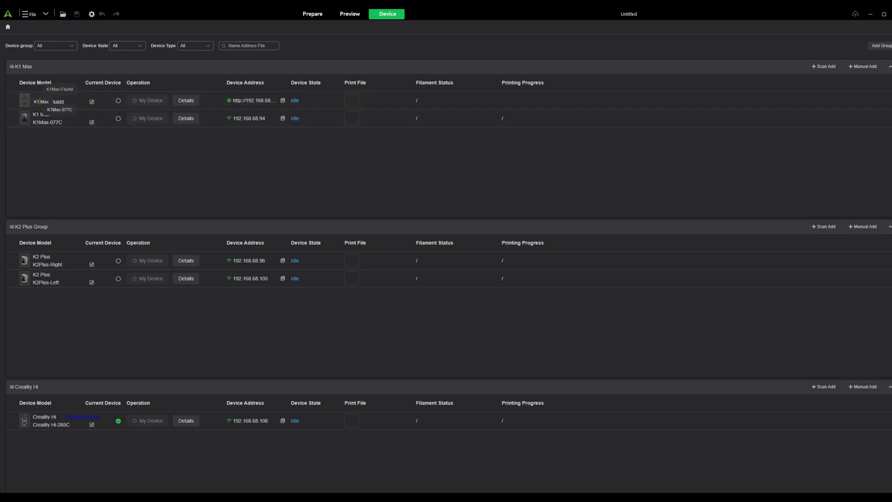
# Review the device groups and view then close the K1 Max scanned-printers list.
pyautogui.scroll(-3)
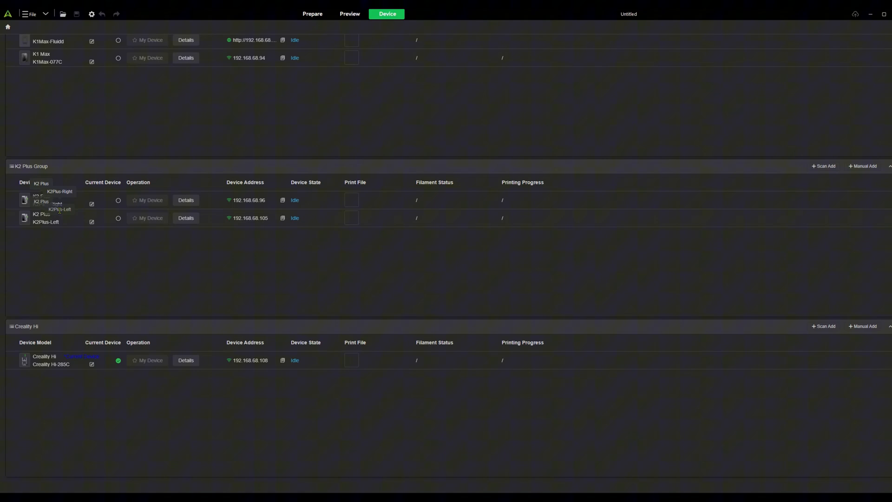
pyautogui.moveTo(157, 350)
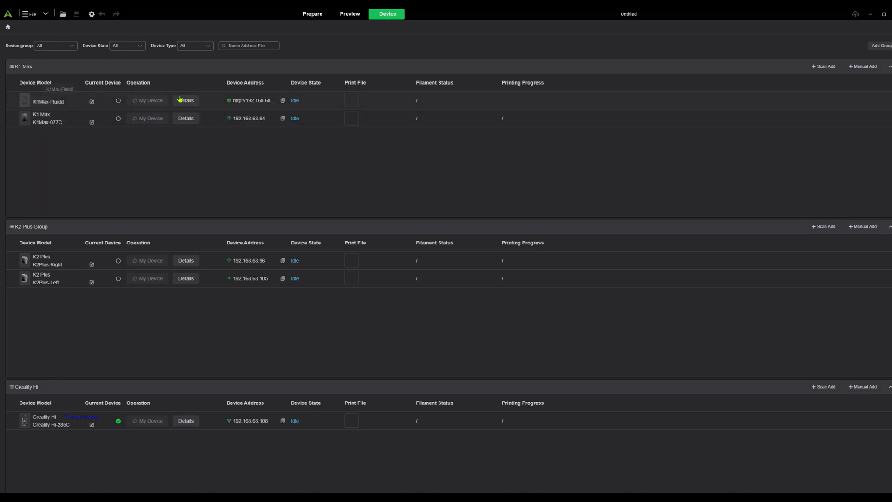
pyautogui.moveTo(384, 145)
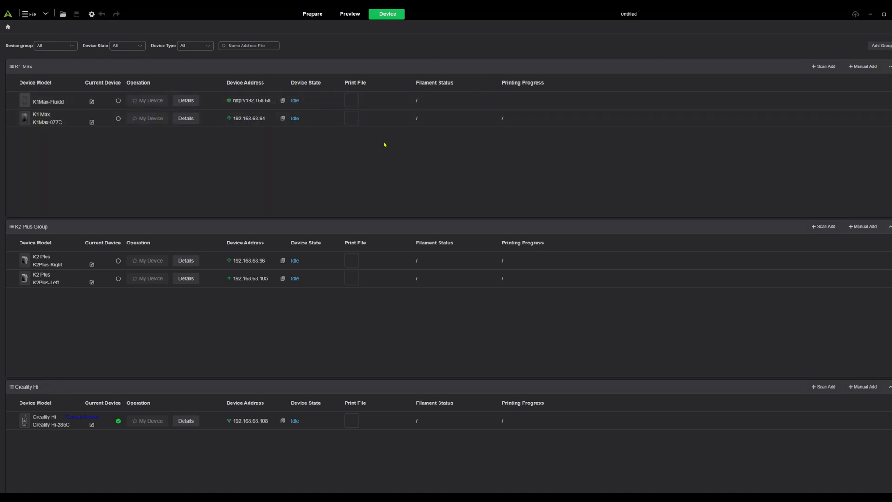
pyautogui.moveTo(578, 96)
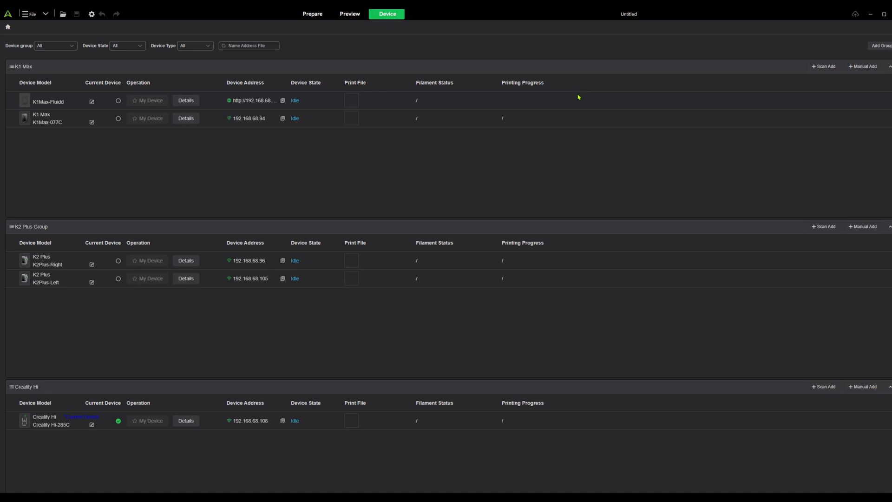
pyautogui.click(823, 66)
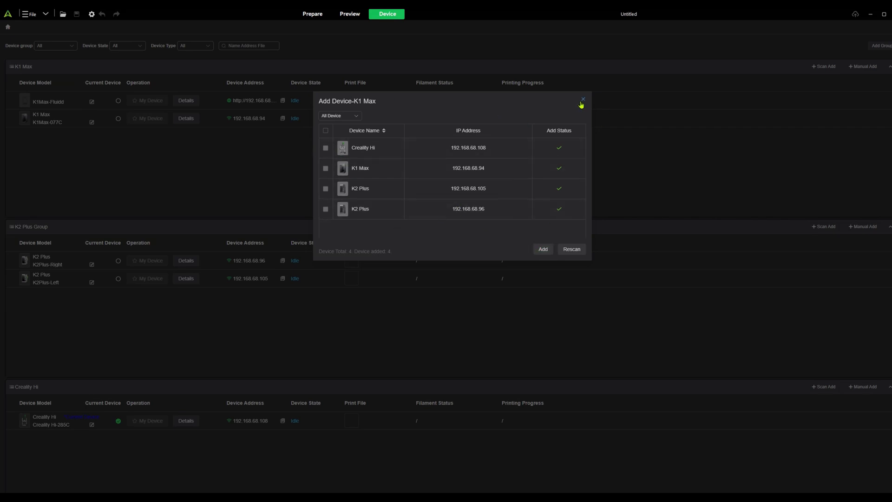
pyautogui.click(583, 100)
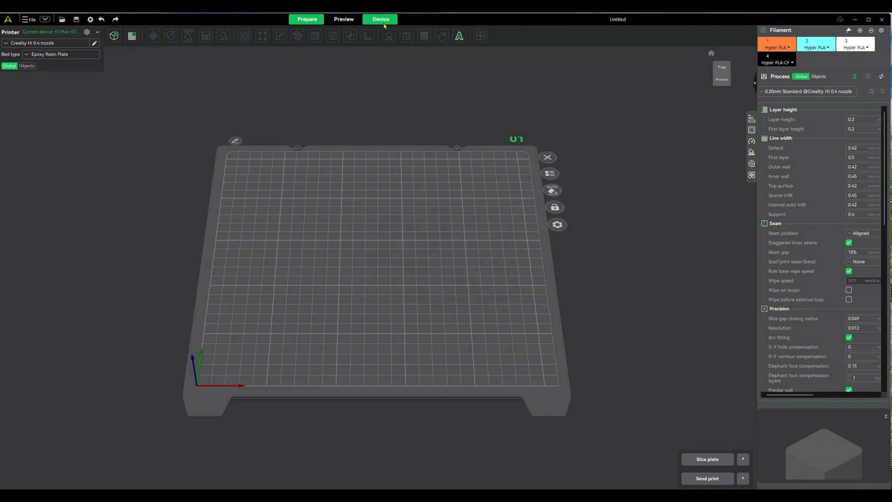
pyautogui.click(381, 18)
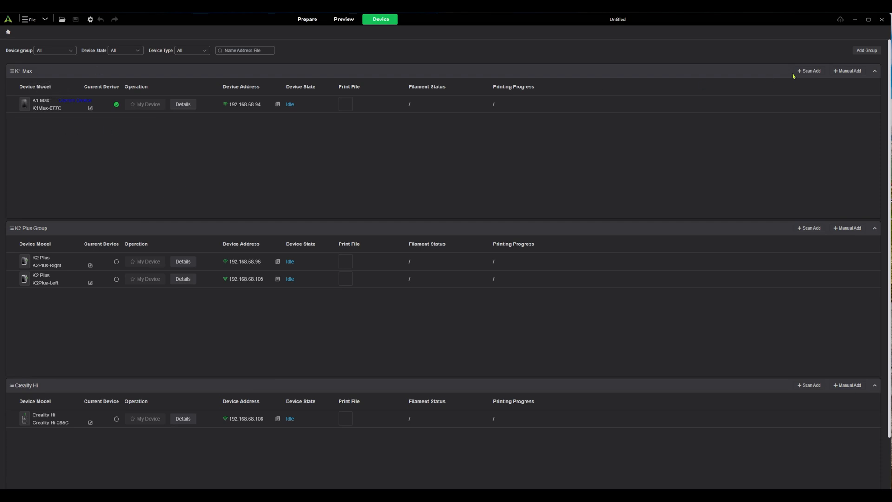
pyautogui.click(848, 71)
pyautogui.write('http://192.168.68.94:4408/')
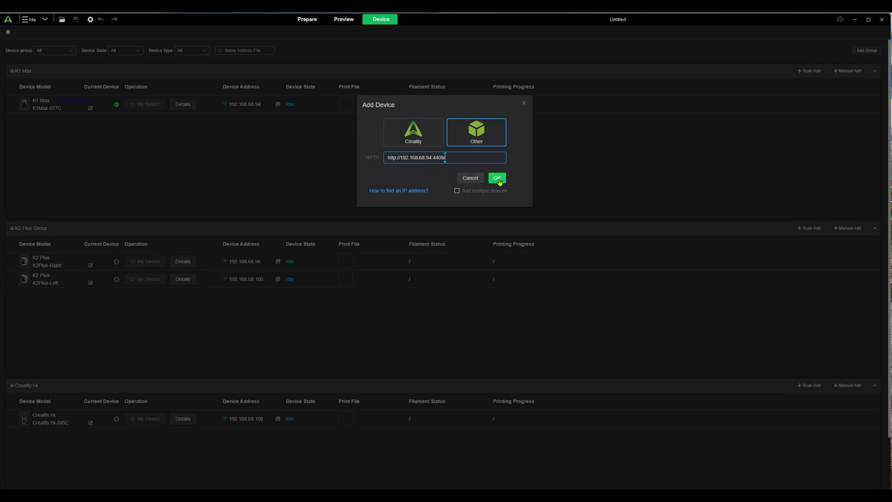
pyautogui.click(496, 178)
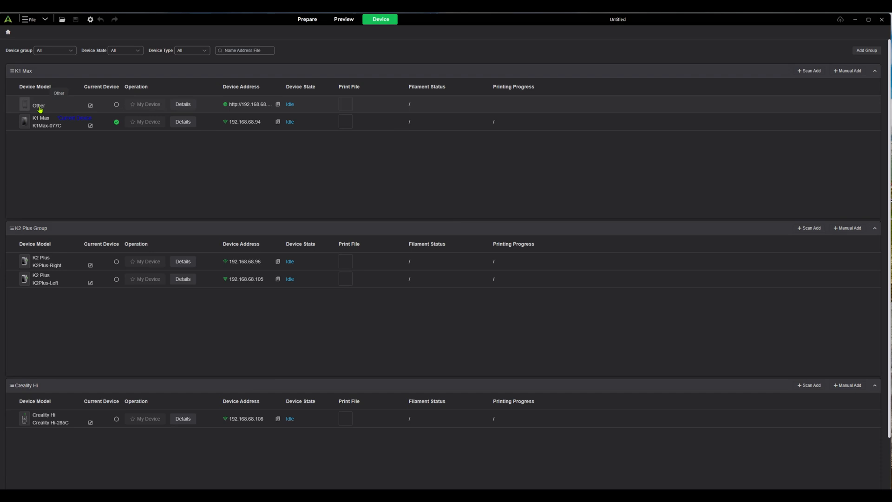
# Rename the new Other device in the K1 Max group to K1Max-Fluidd.
pyautogui.rightClick(38, 105)
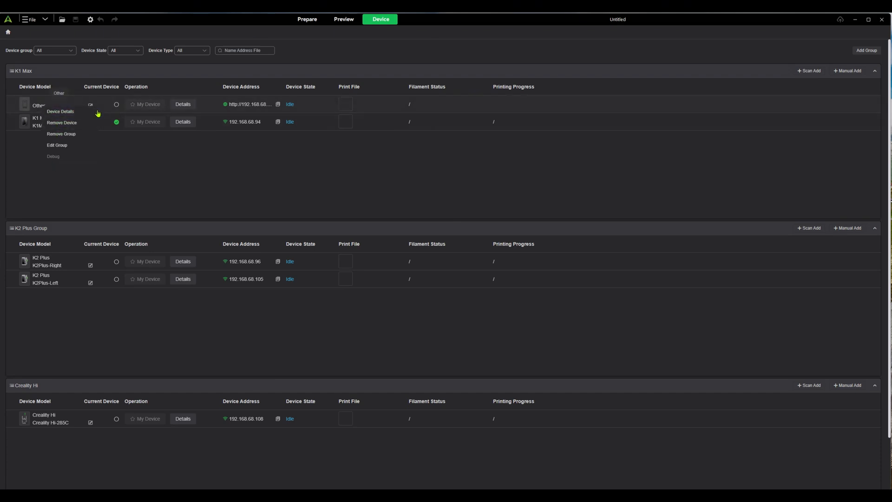
pyautogui.click(60, 111)
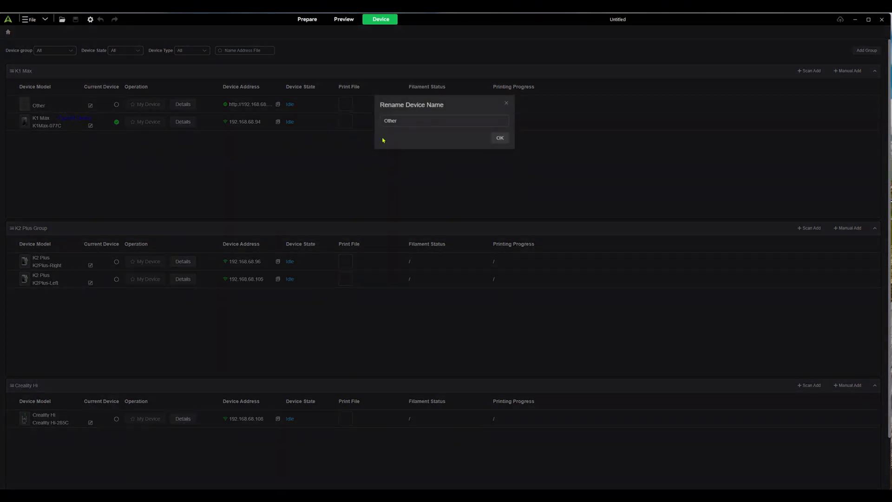
pyautogui.click(444, 120)
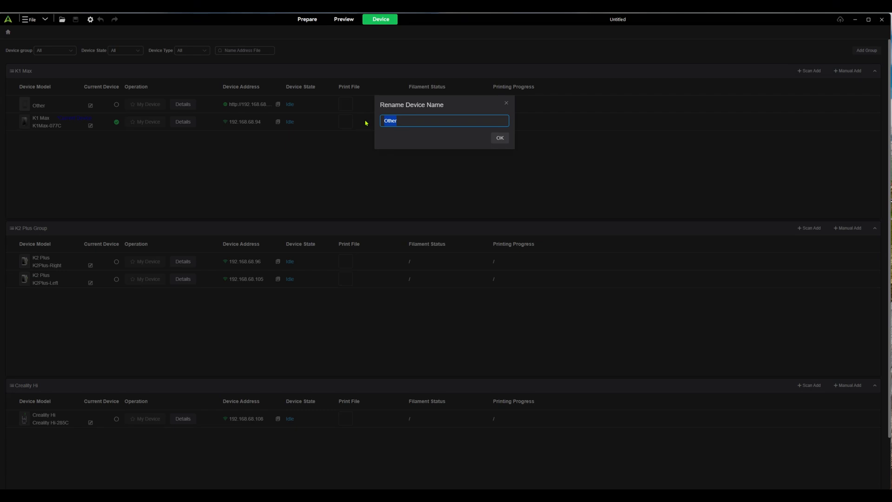
pyautogui.write('K1Max-')
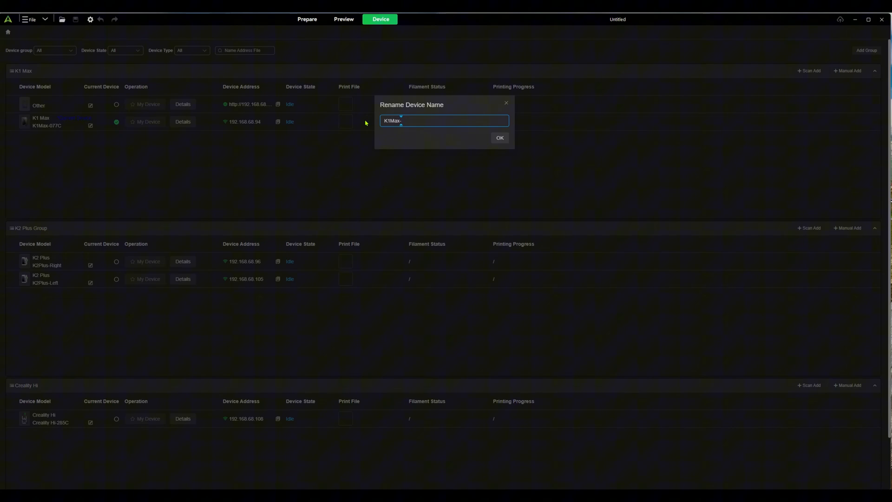
pyautogui.write('Fluidd')
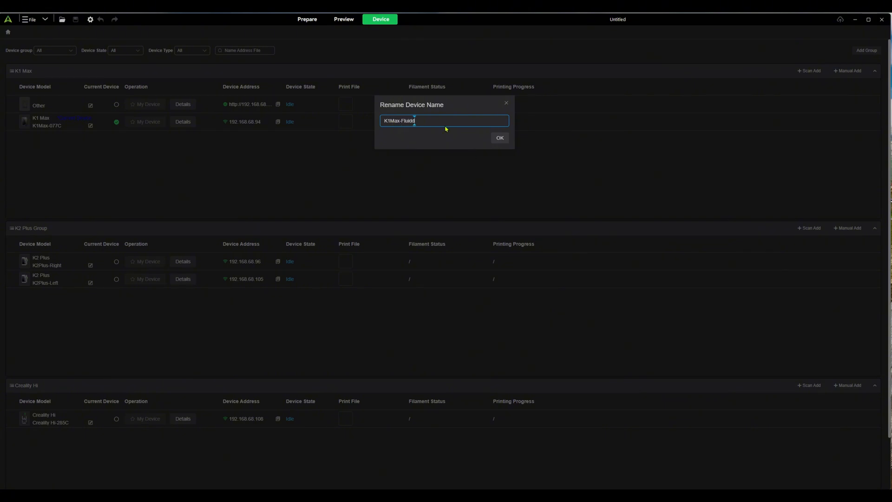
pyautogui.click(499, 138)
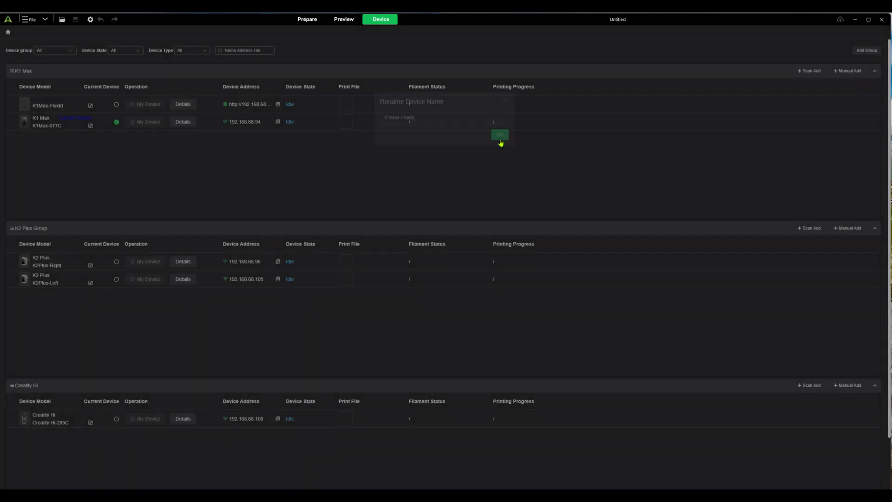
pyautogui.click(500, 136)
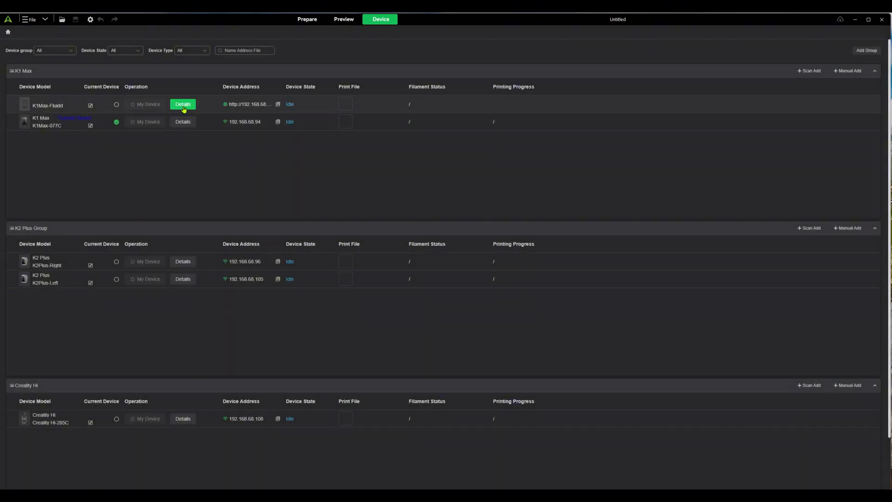
# View K1Max-Fluidd's Fluidd dashboard and Bed Mesh page, then go back to the device list.
pyautogui.click(184, 104)
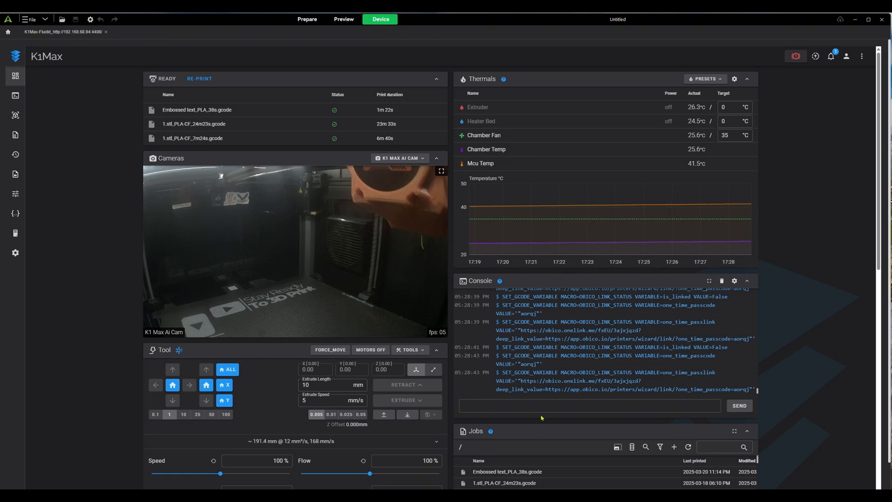
pyautogui.moveTo(446, 404)
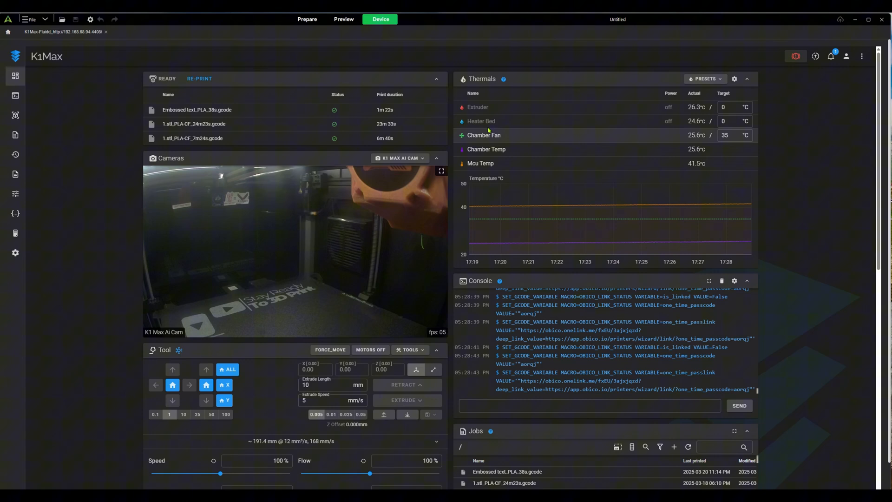
pyautogui.click(16, 193)
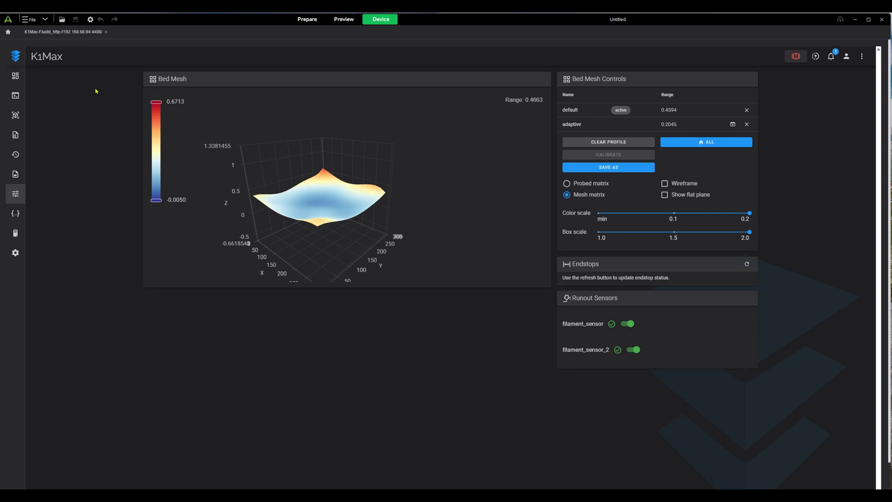
pyautogui.moveTo(118, 171)
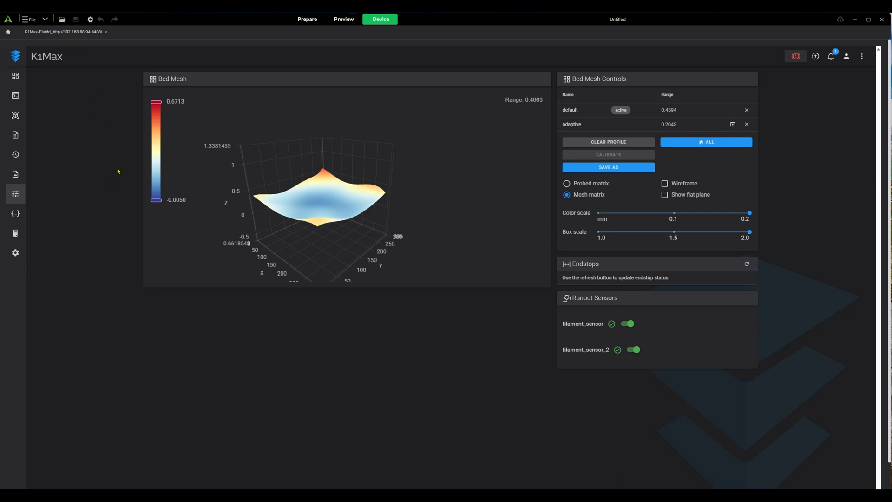
pyautogui.moveTo(106, 105)
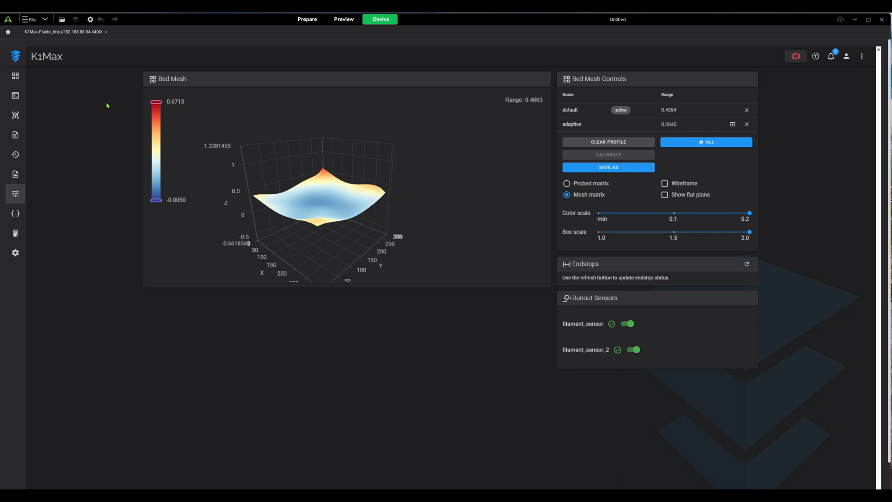
pyautogui.click(7, 32)
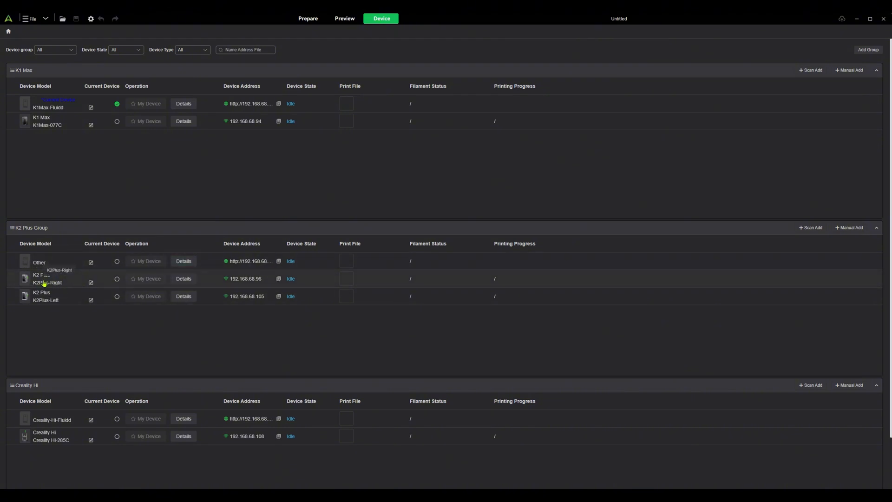
# Load the Fluidd dashboard of the K2 Plus group's device at 192.168.68.96 and browse it.
pyautogui.click(183, 262)
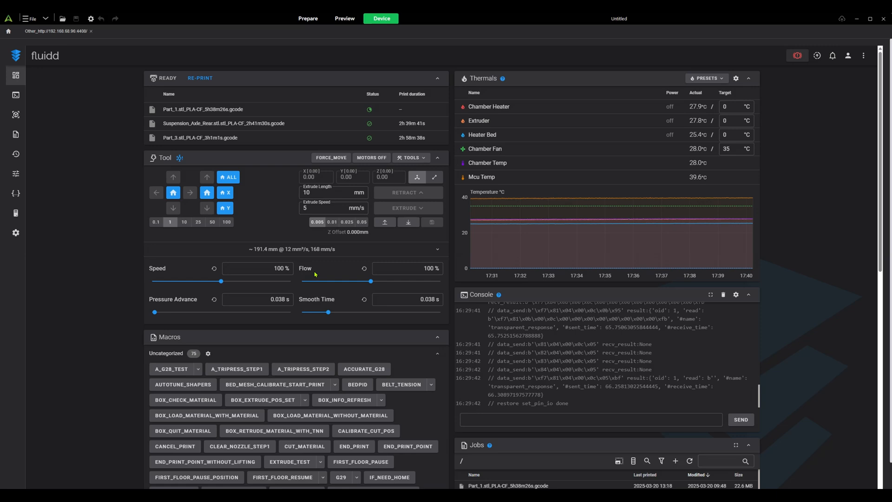
pyautogui.click(333, 193)
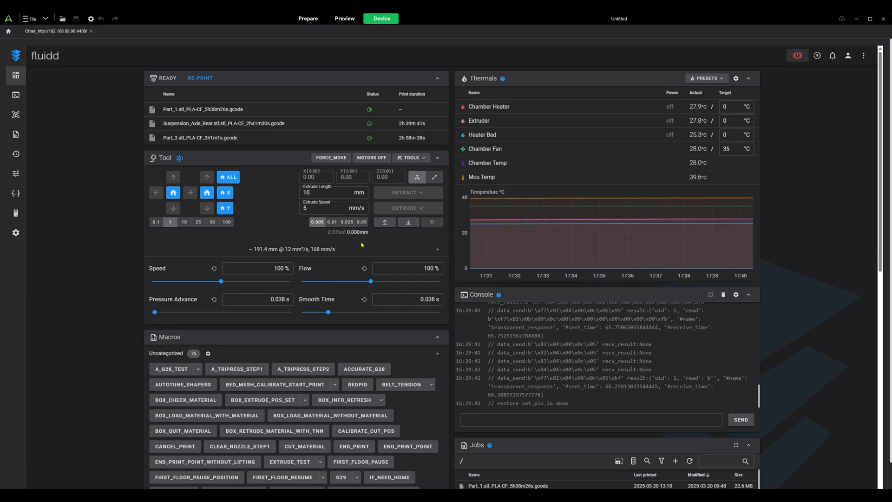
pyautogui.scroll(-3)
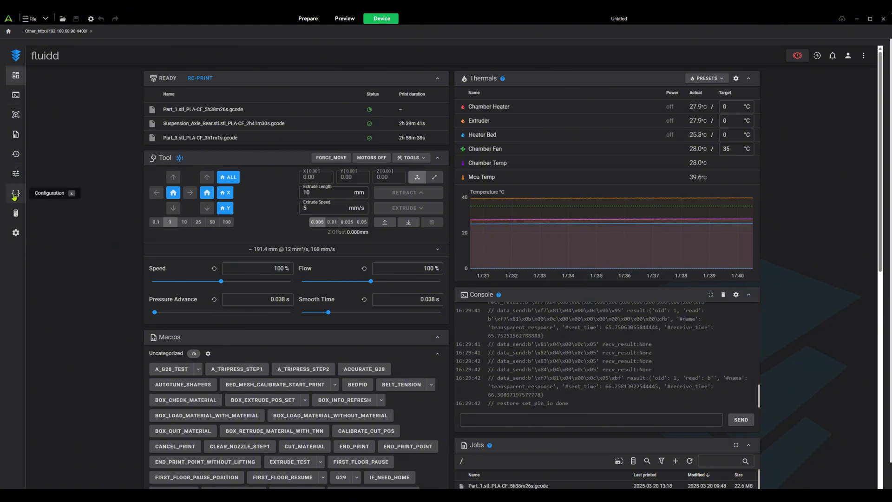
pyautogui.click(16, 193)
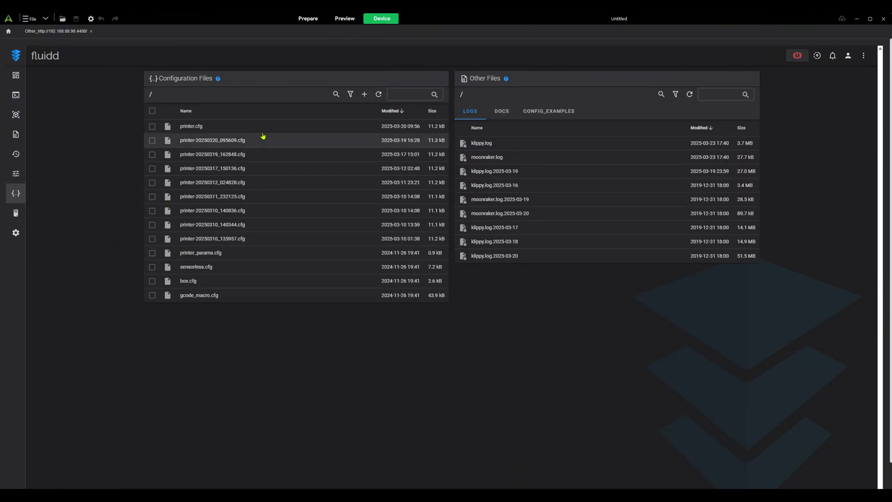
pyautogui.moveTo(256, 246)
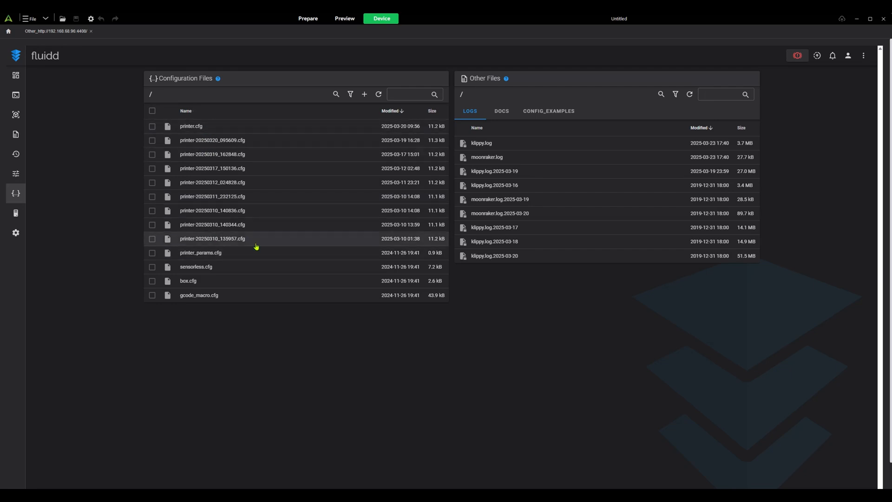
pyautogui.click(16, 232)
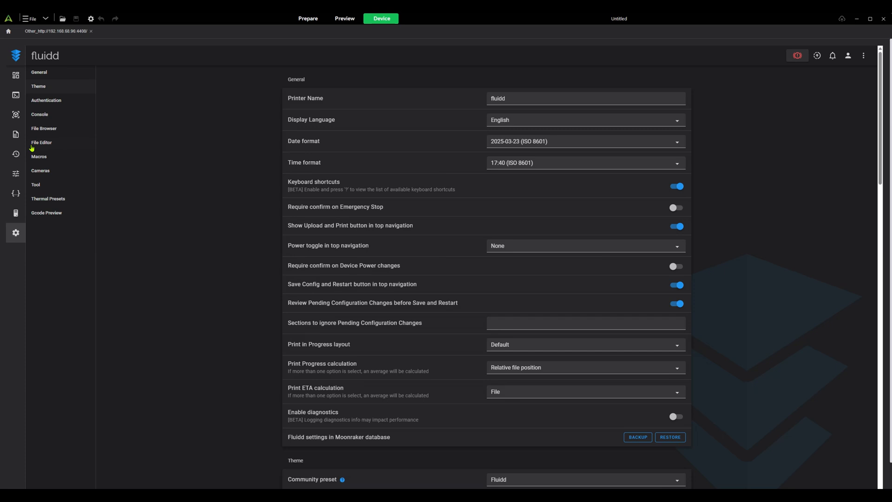
pyautogui.click(40, 170)
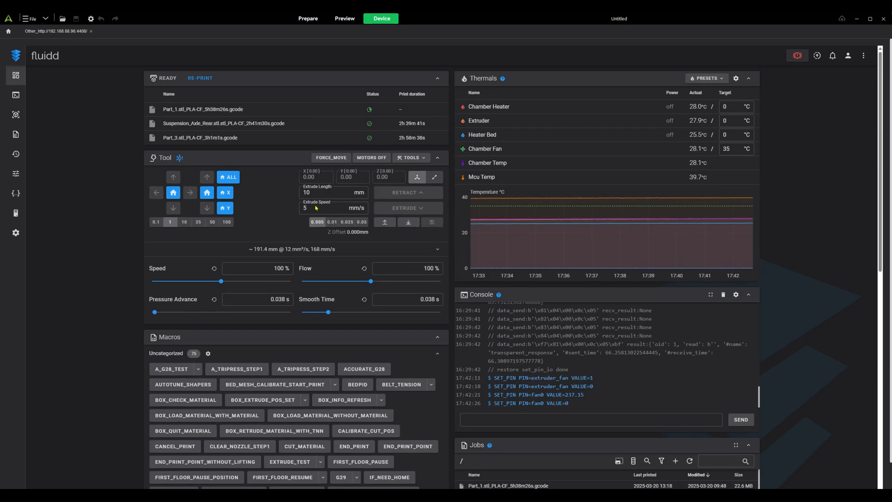
pyautogui.scroll(-3)
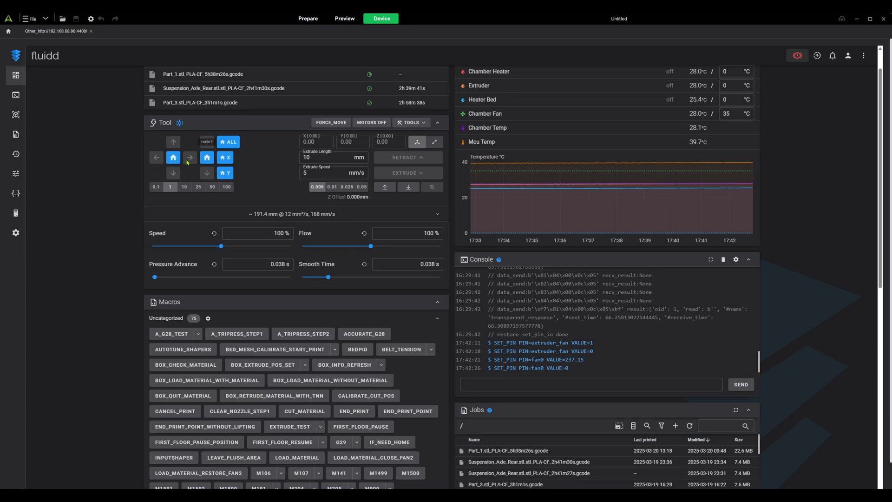
pyautogui.scroll(-3)
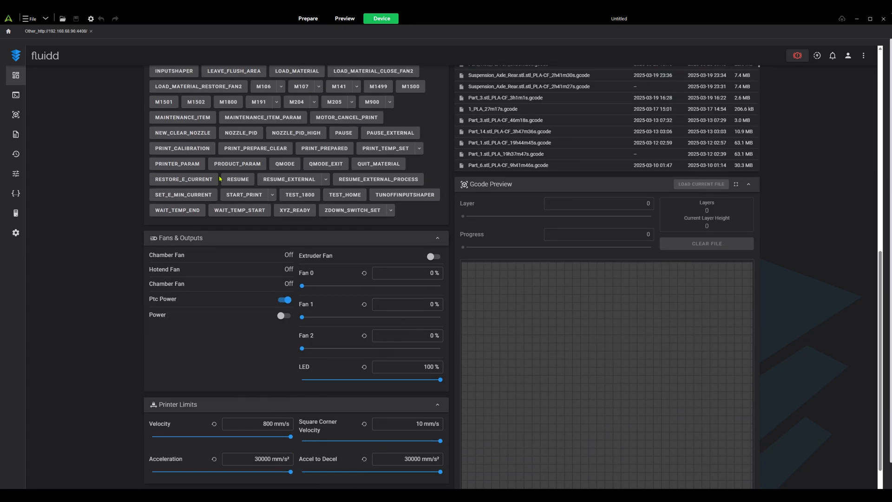
pyautogui.scroll(-3)
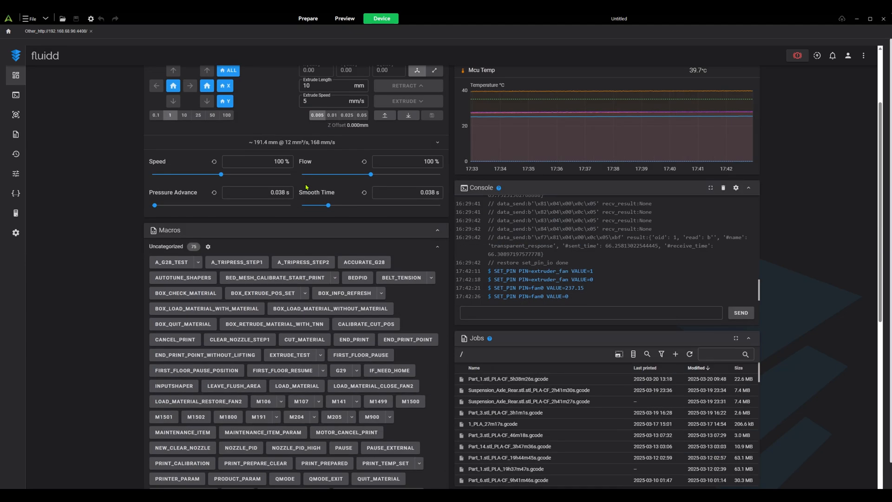
pyautogui.moveTo(105, 85)
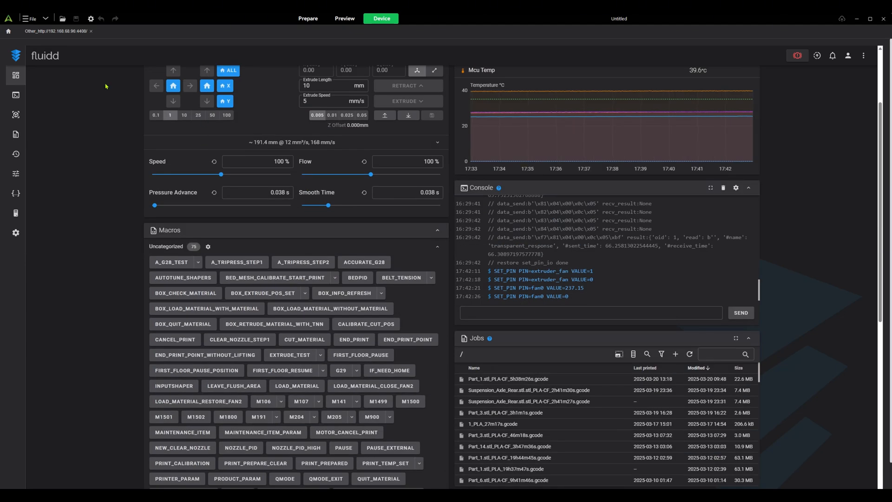